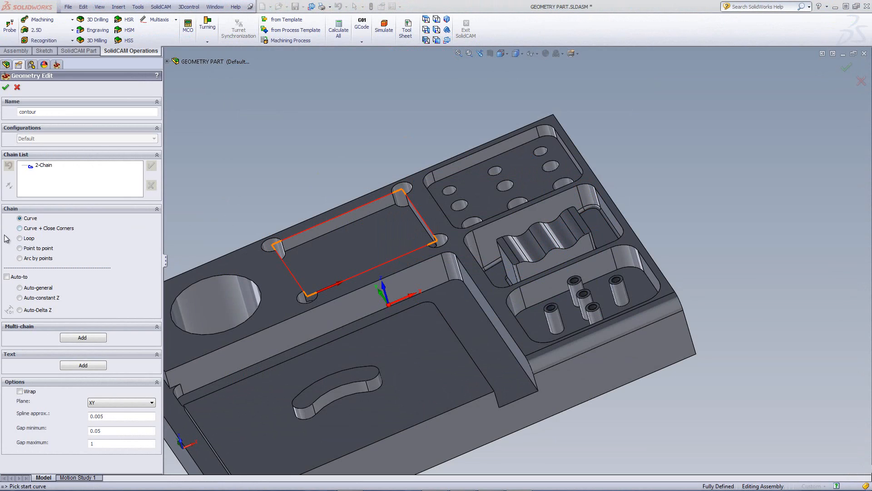
Switch the Chain option to Loop so picking an edge selects its closed loop.
click(20, 238)
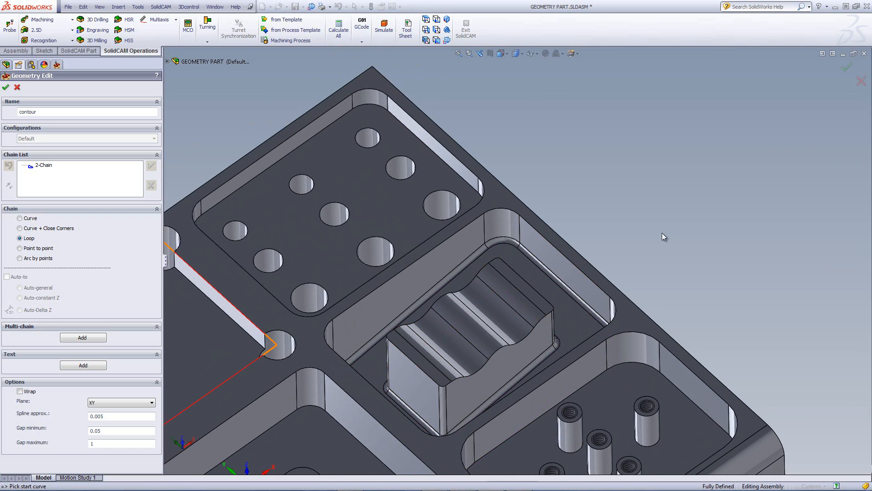
mouse_move(612, 280)
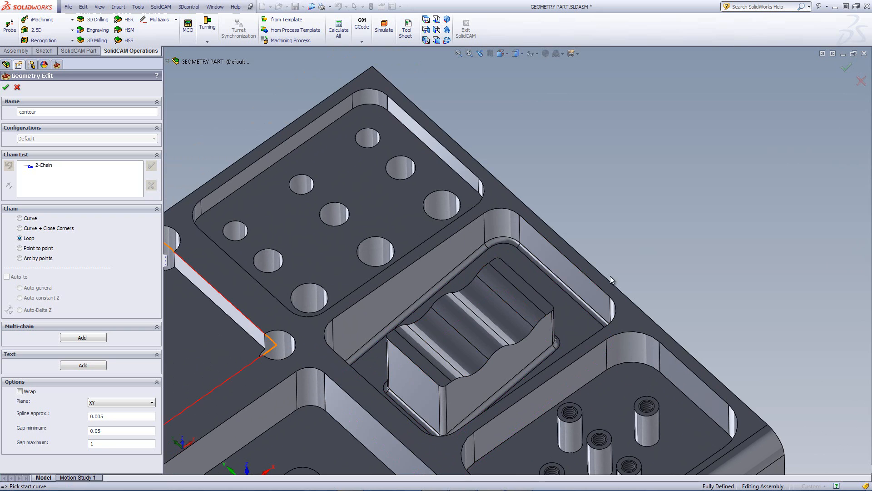
click(531, 277)
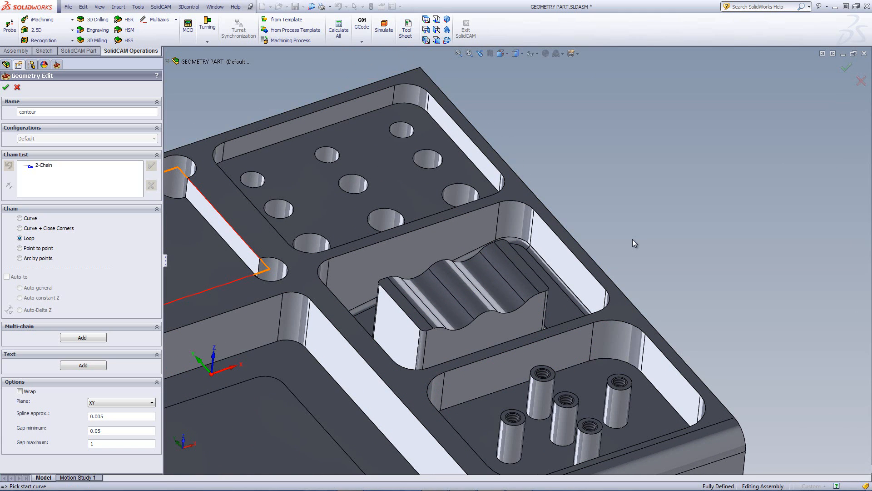
mouse_move(610, 234)
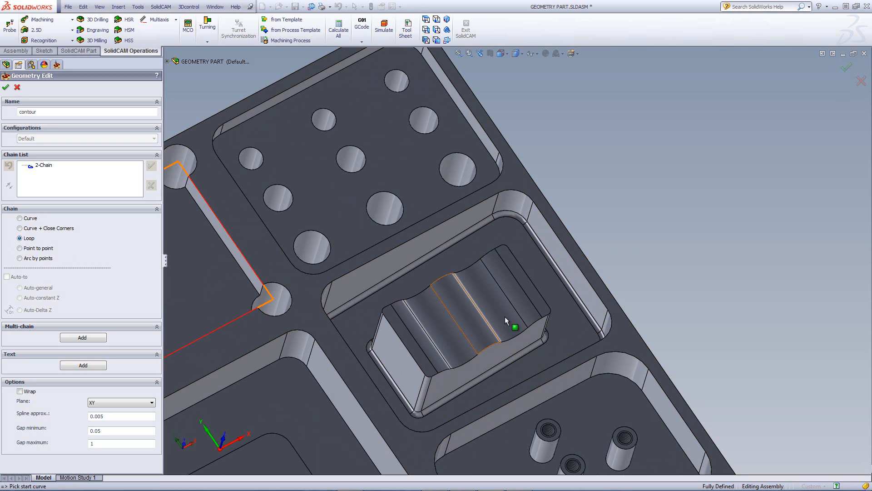
mouse_move(587, 328)
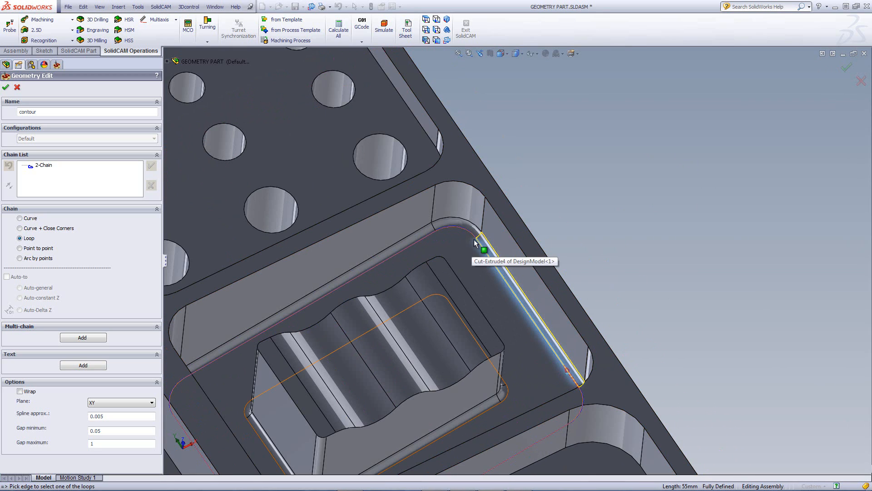
mouse_move(548, 365)
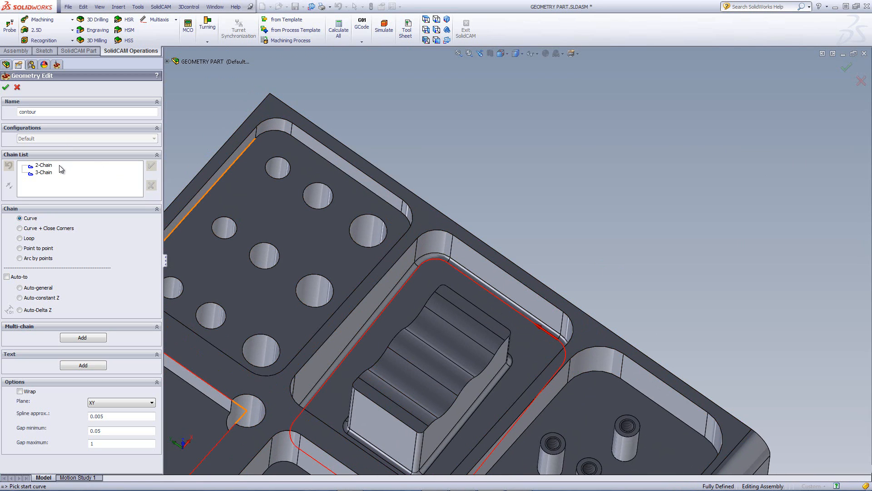
mouse_move(54, 184)
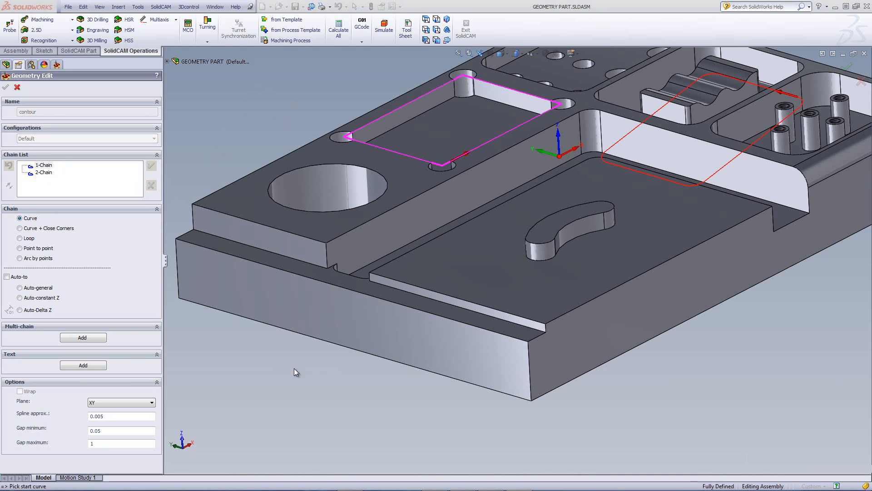
mouse_move(324, 359)
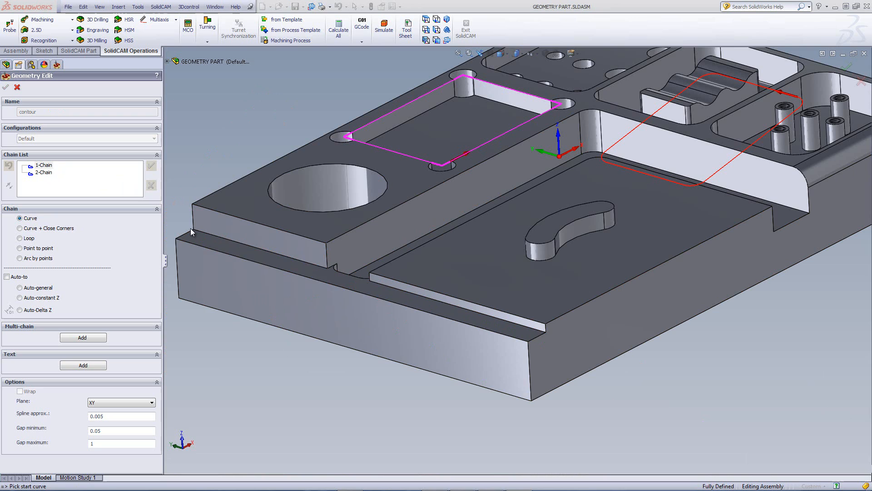
mouse_move(22, 225)
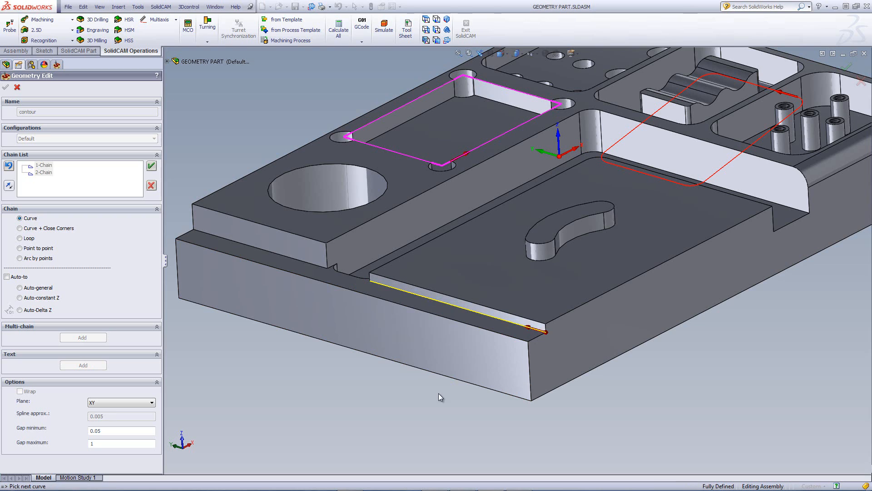
mouse_move(195, 233)
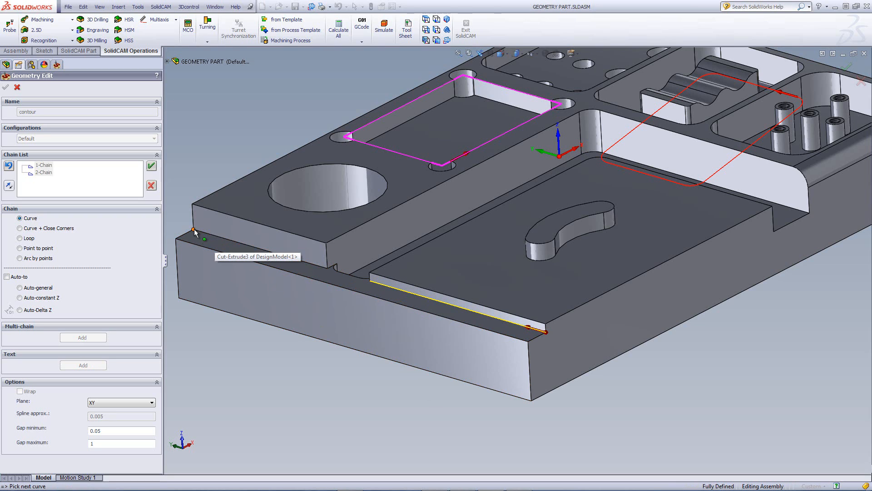
mouse_move(322, 272)
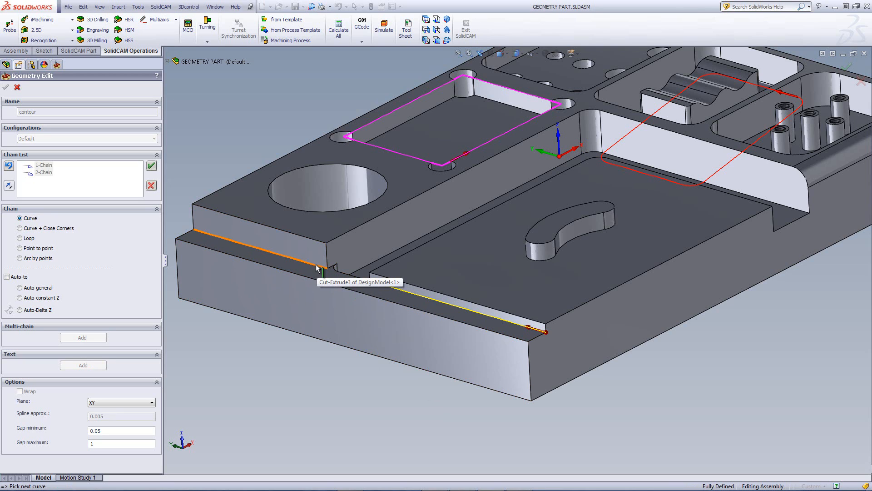
mouse_move(166, 210)
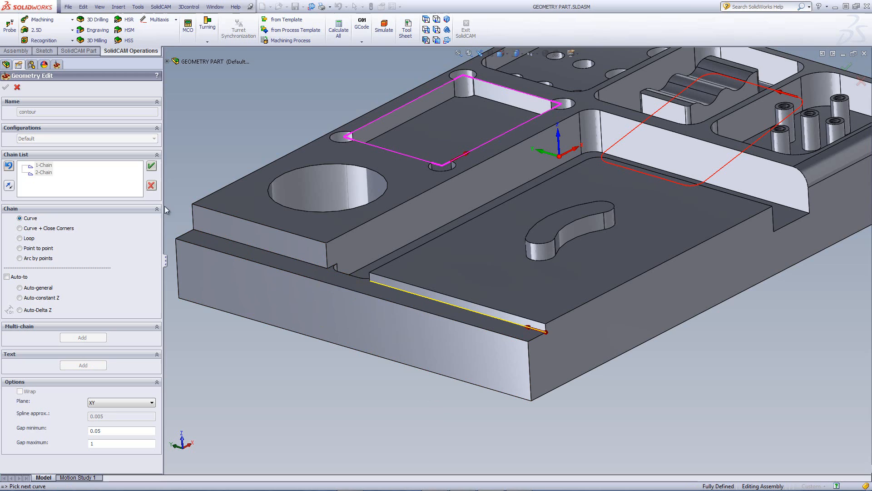
mouse_move(27, 257)
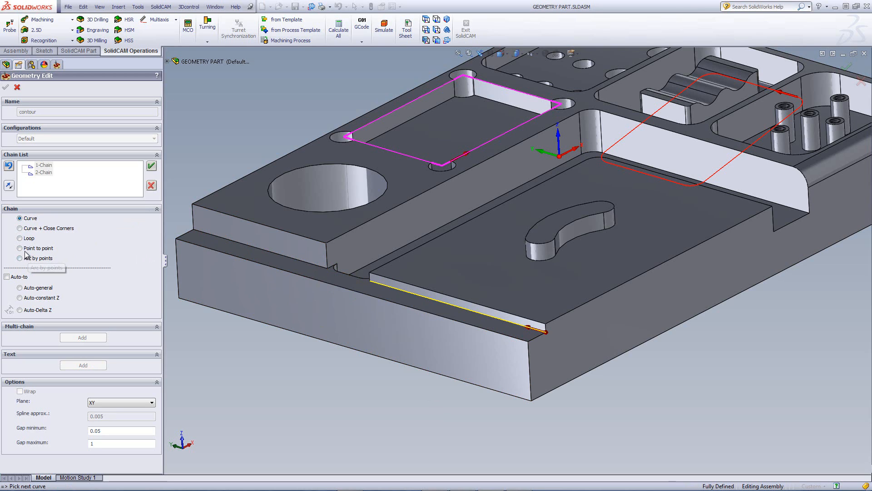
Switch the Chain option to Point to point for the front step edge chain.
click(20, 248)
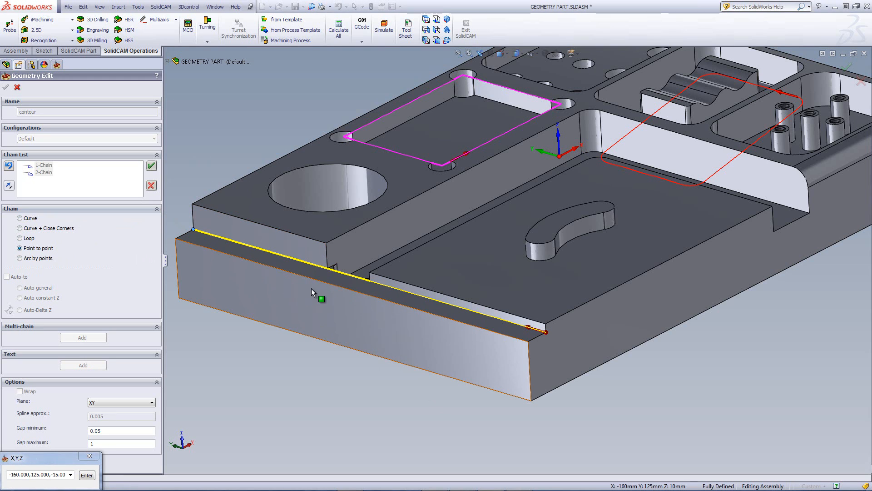
mouse_move(369, 284)
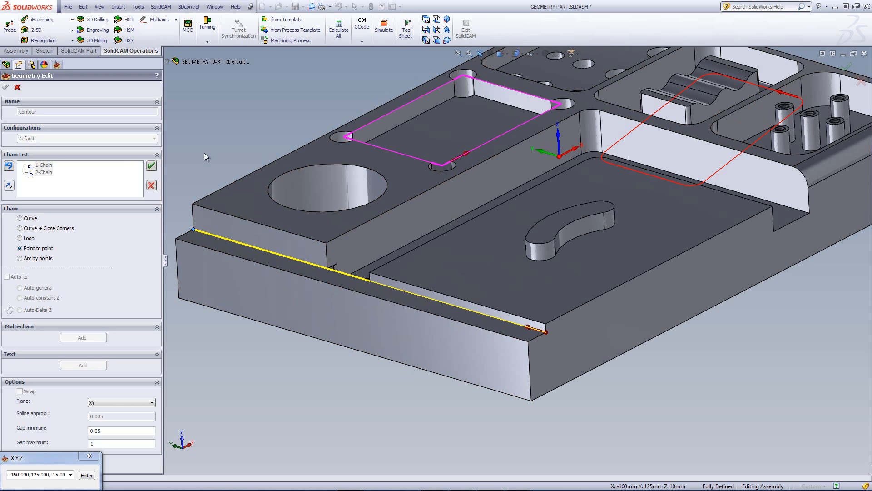
Redo the step-edge chain point to point through the step's corner and accept it.
click(152, 185)
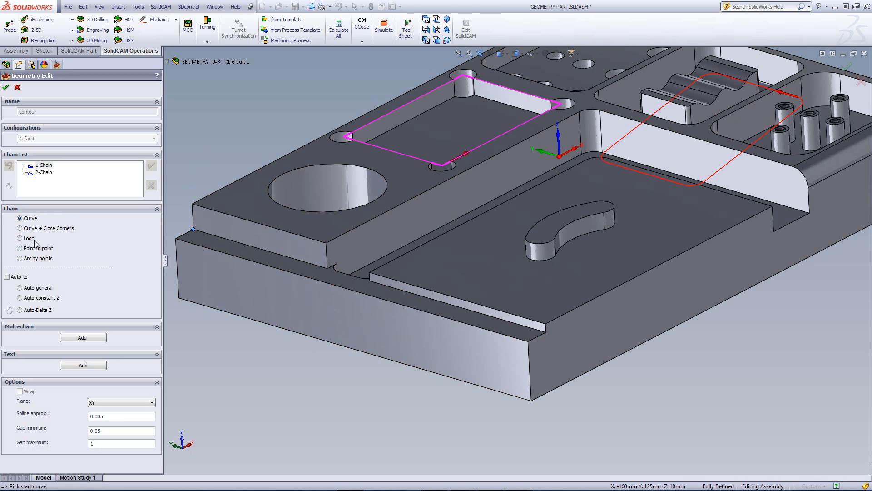
click(20, 247)
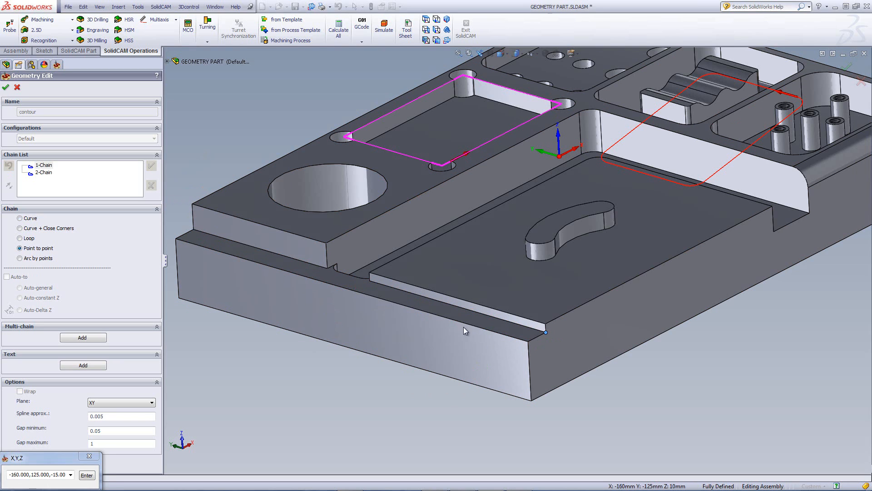
mouse_move(200, 236)
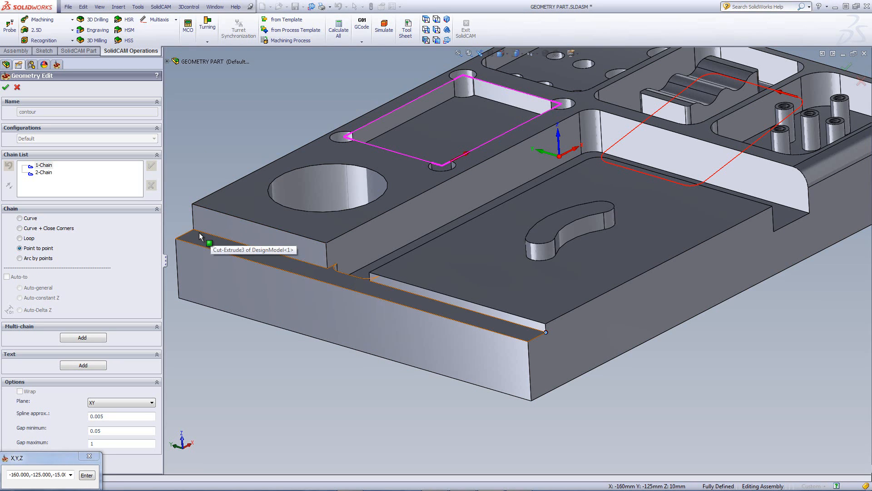
click(193, 229)
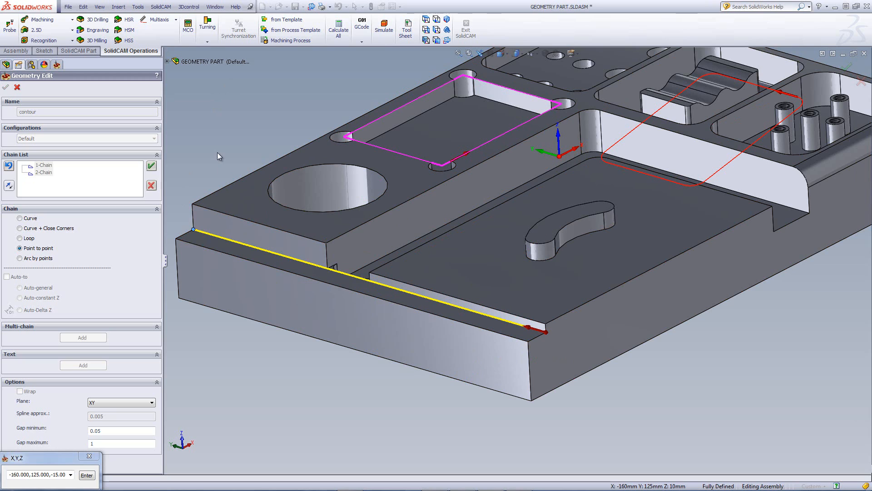
mouse_move(157, 172)
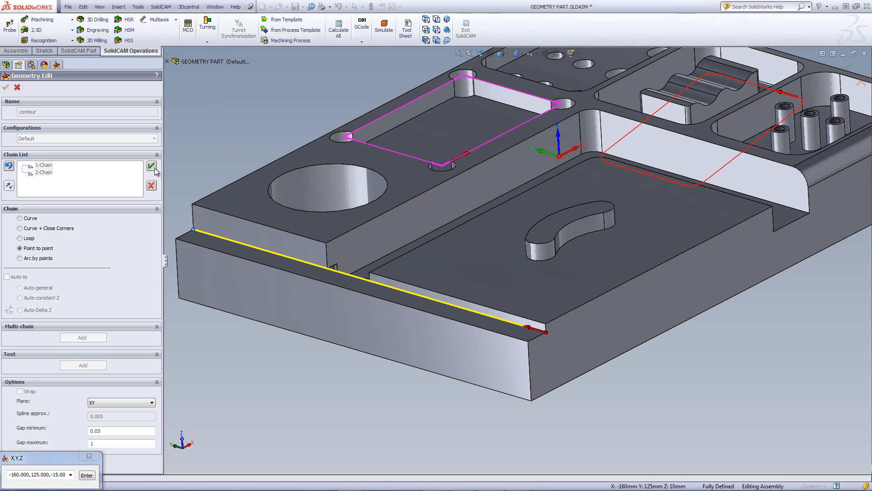
click(151, 167)
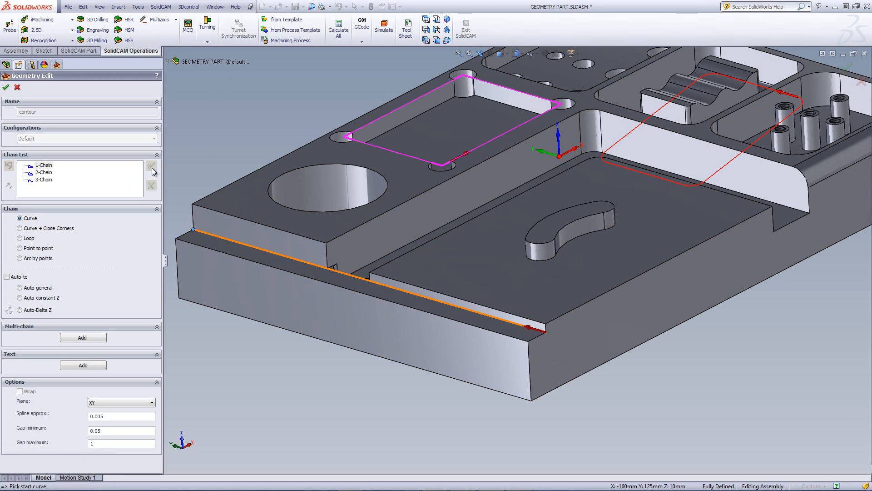
mouse_move(110, 188)
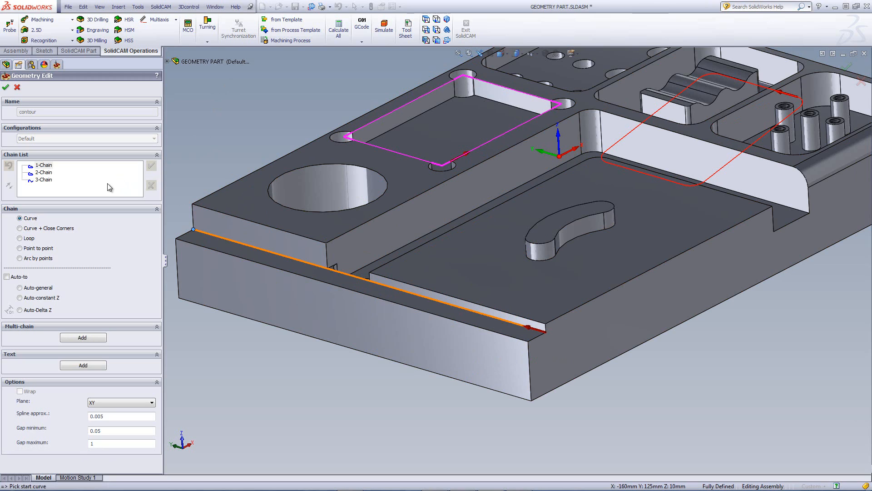
mouse_move(49, 193)
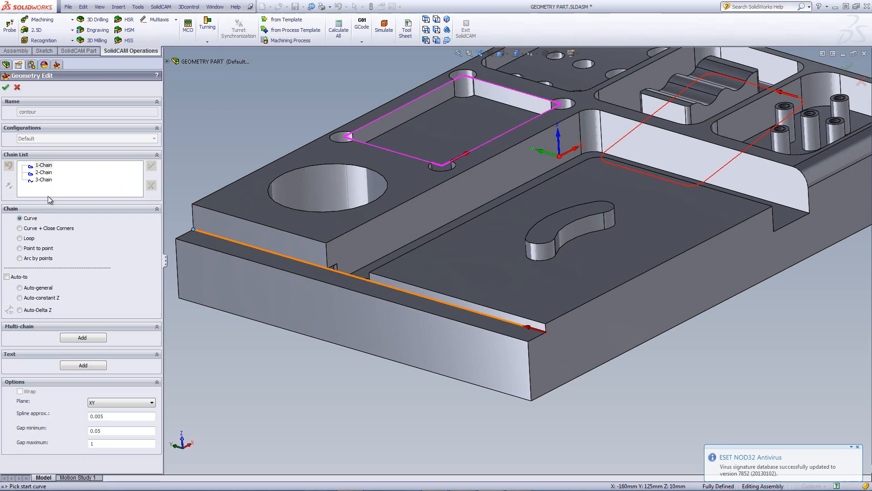
mouse_move(61, 191)
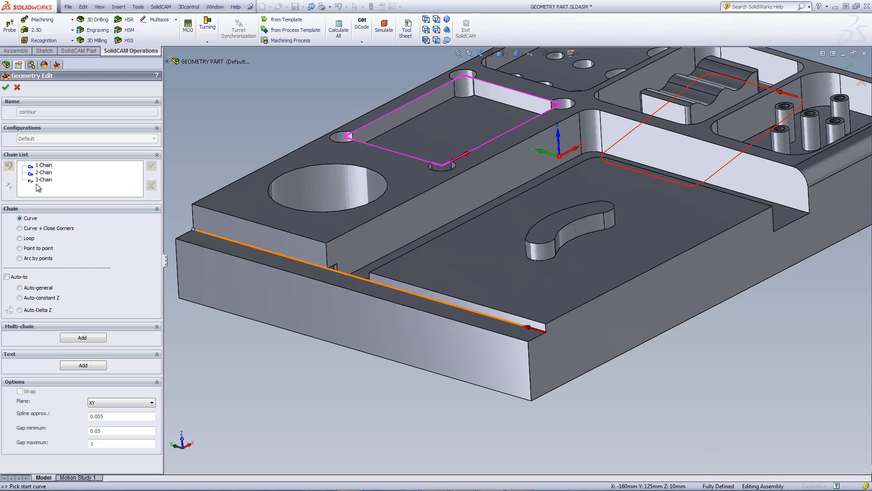
mouse_move(33, 188)
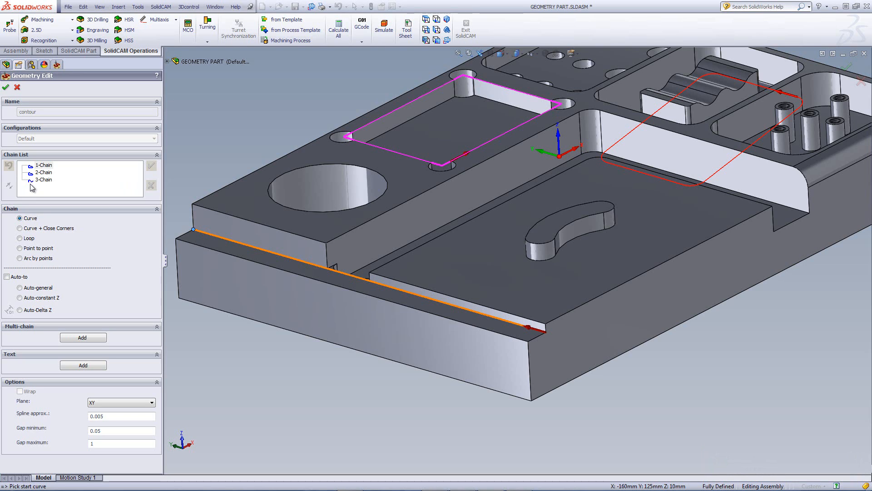
mouse_move(31, 186)
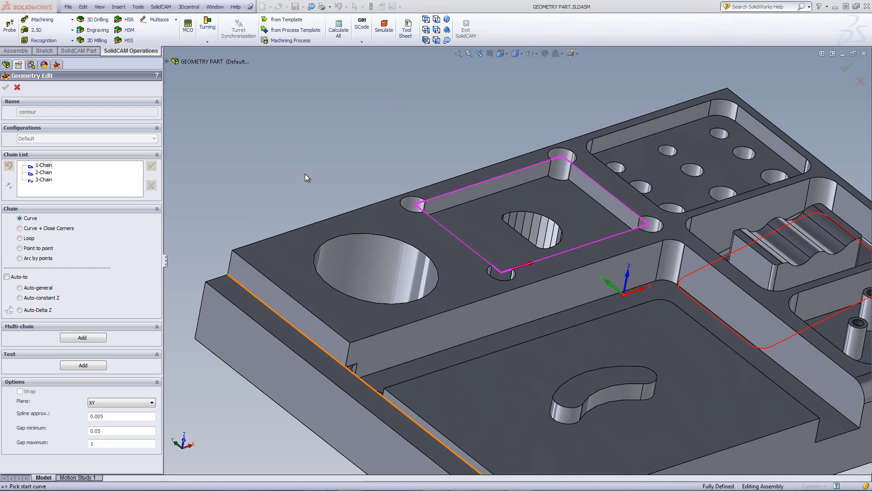
mouse_move(90, 272)
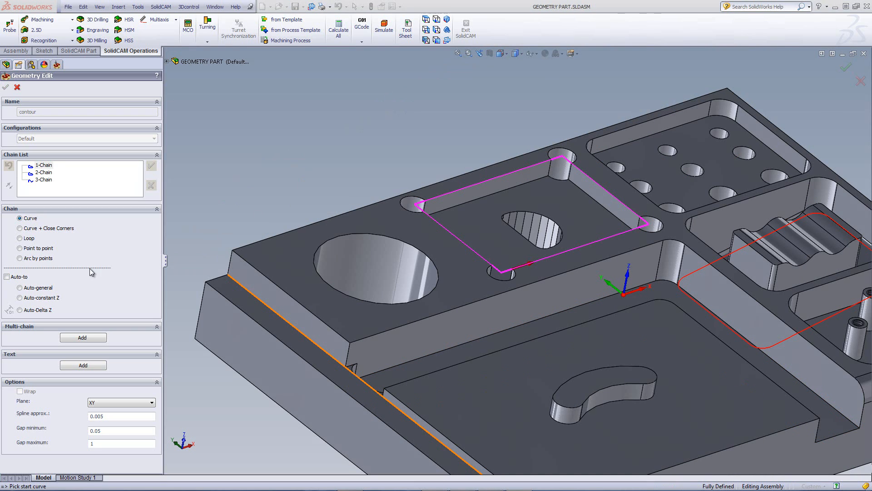
mouse_move(389, 153)
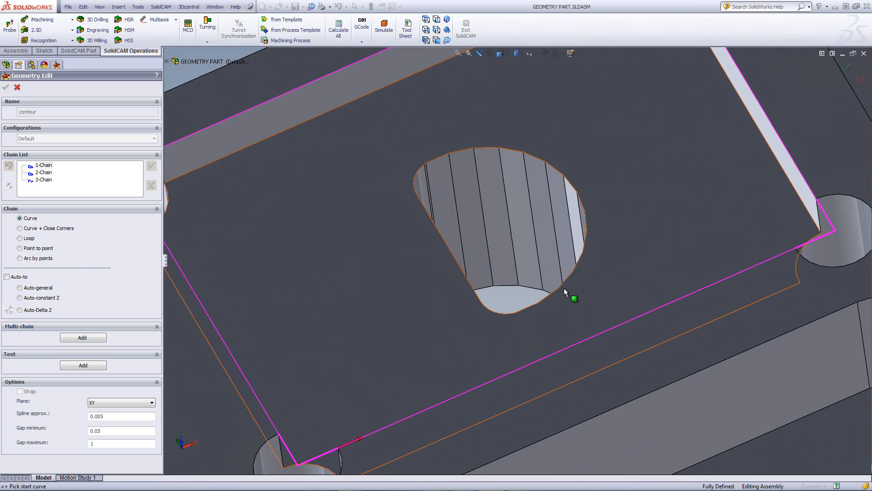
mouse_move(438, 159)
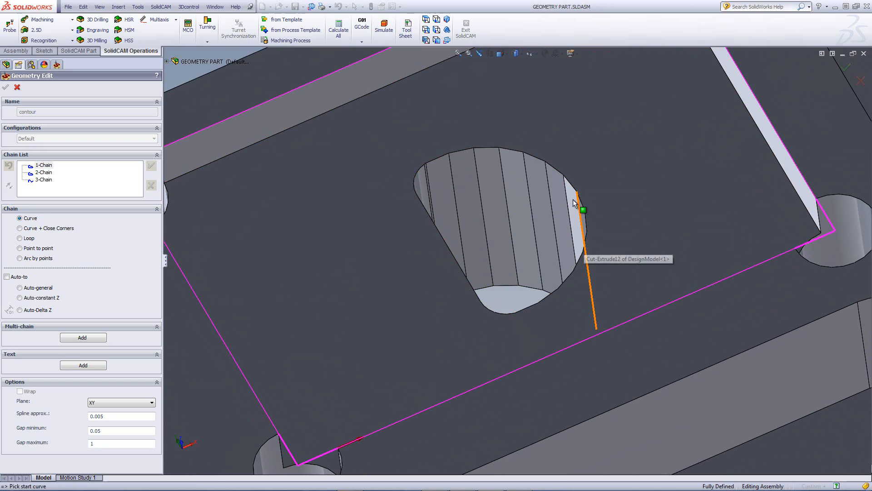
mouse_move(459, 160)
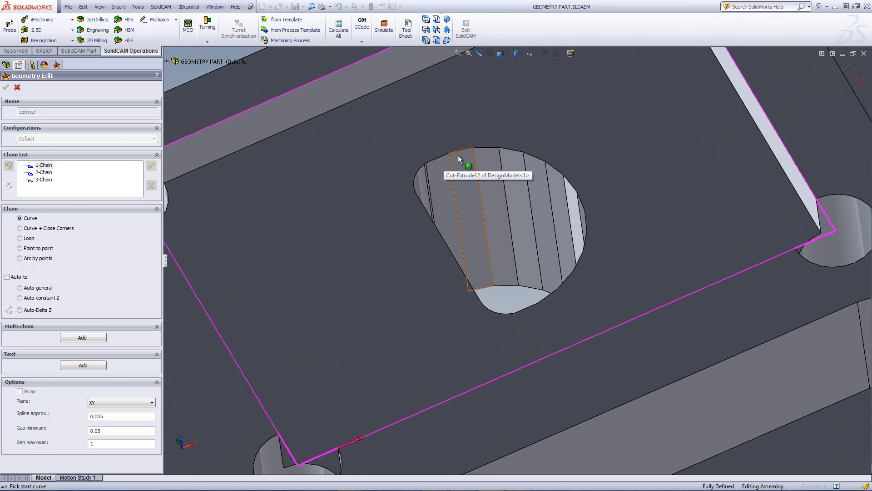
mouse_move(566, 278)
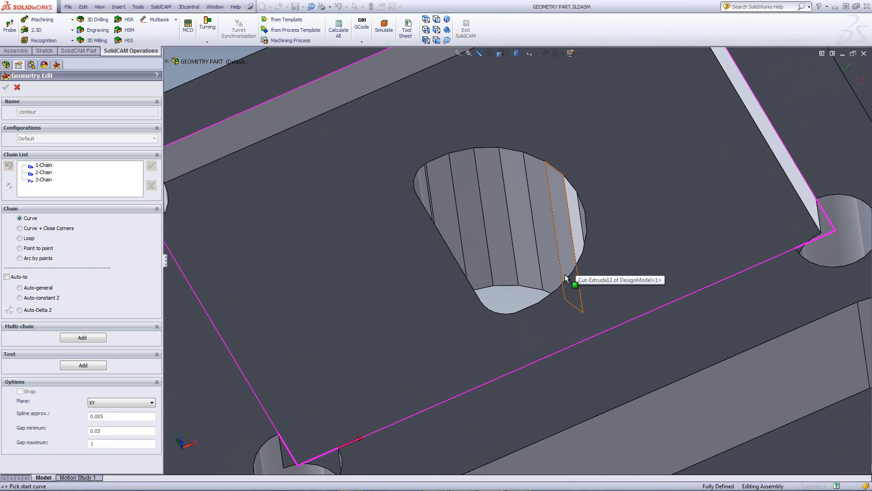
mouse_move(512, 178)
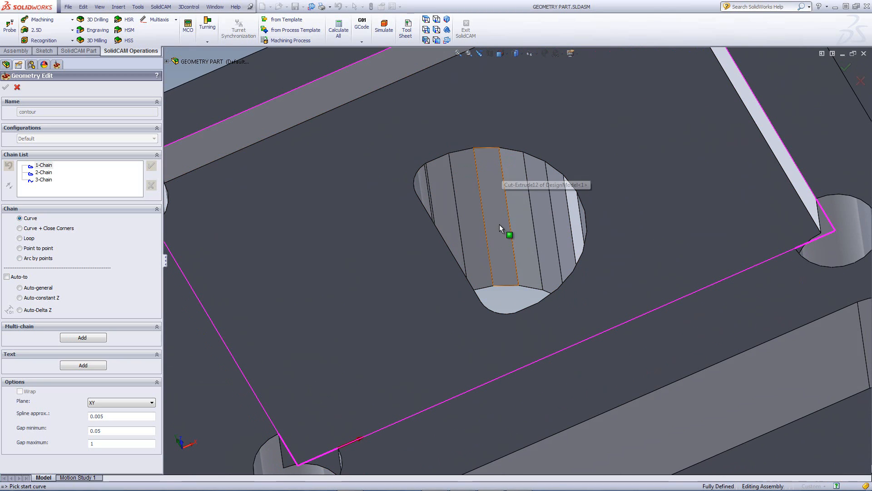
mouse_move(500, 302)
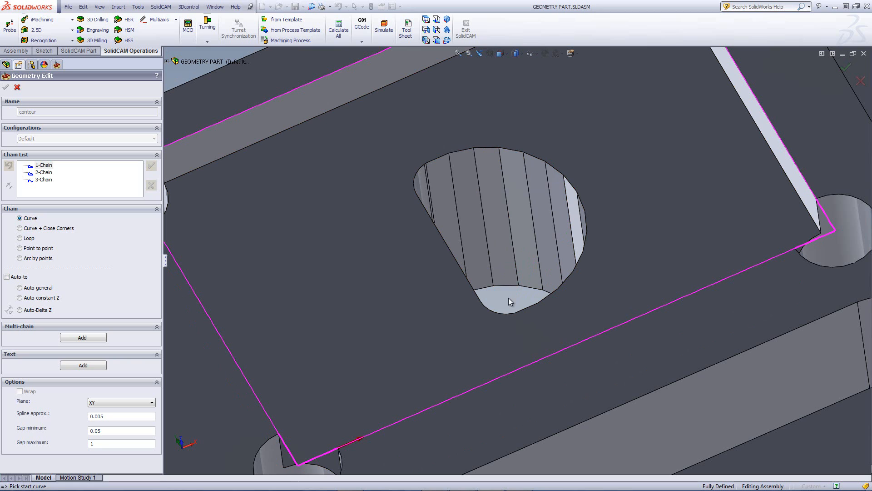
mouse_move(510, 300)
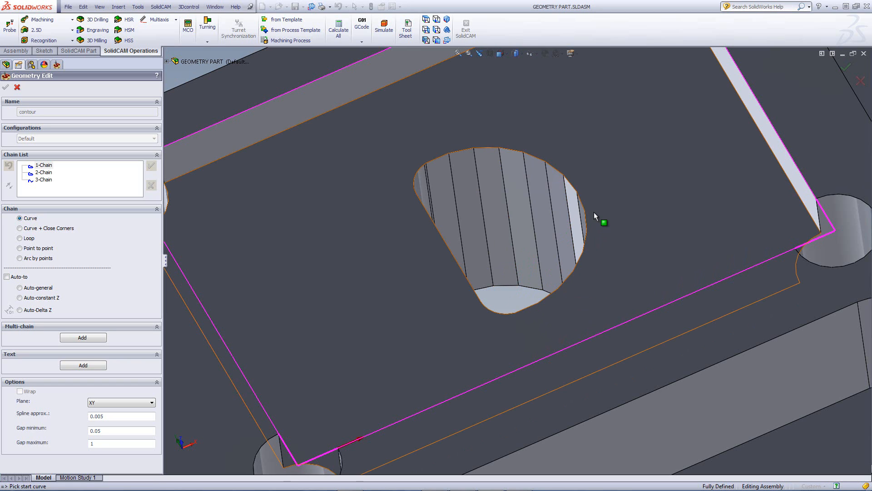
mouse_move(484, 139)
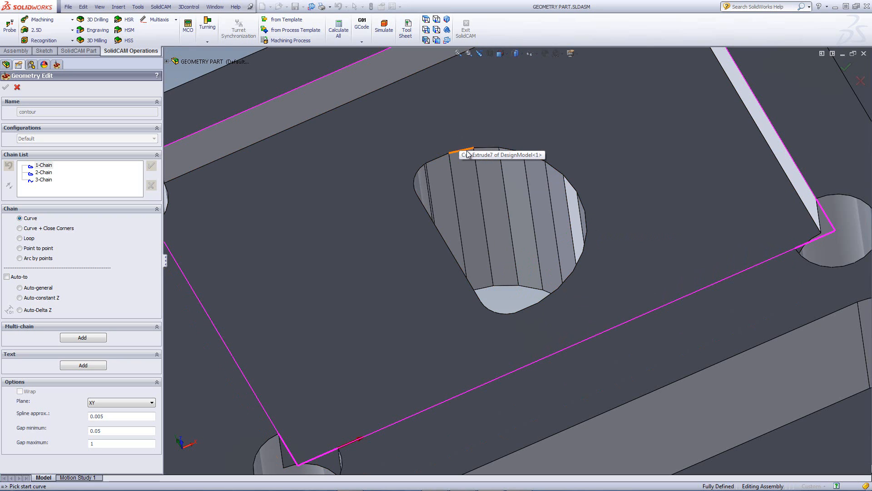
mouse_move(464, 166)
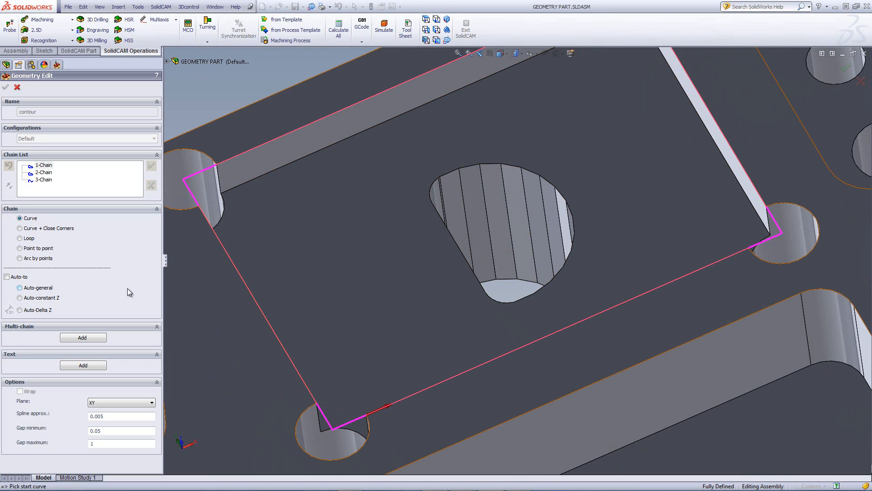
mouse_move(23, 270)
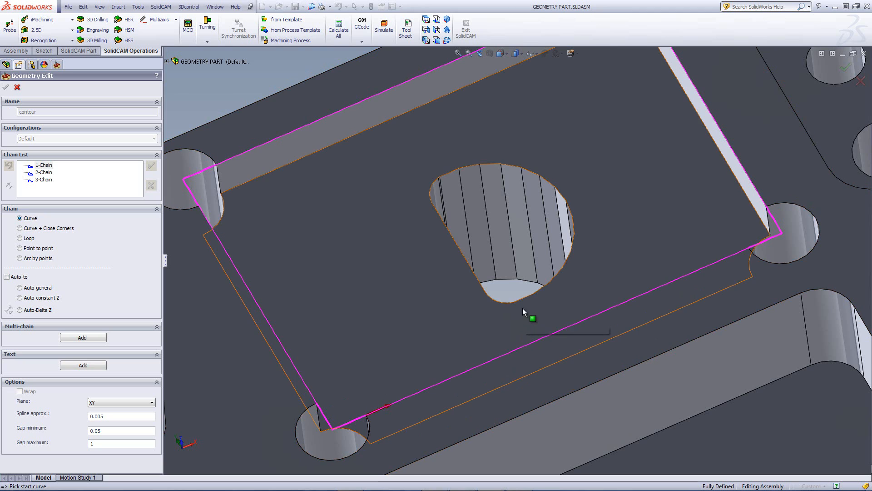
mouse_move(433, 170)
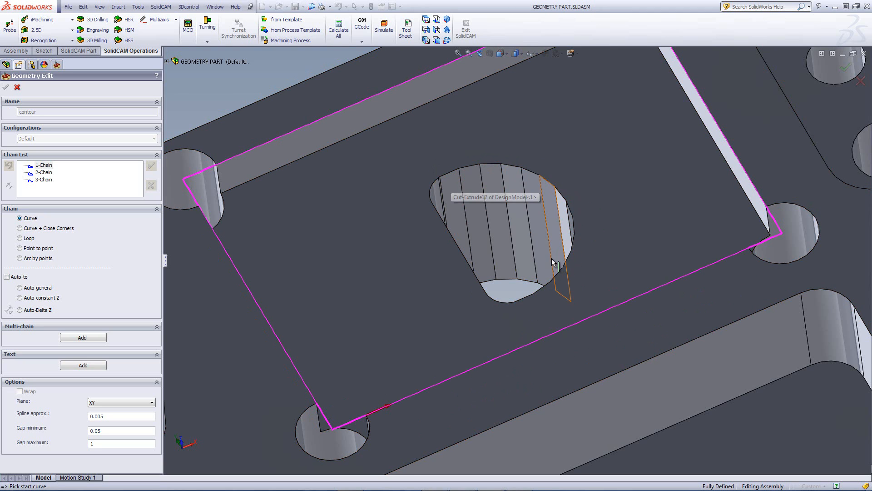
mouse_move(512, 304)
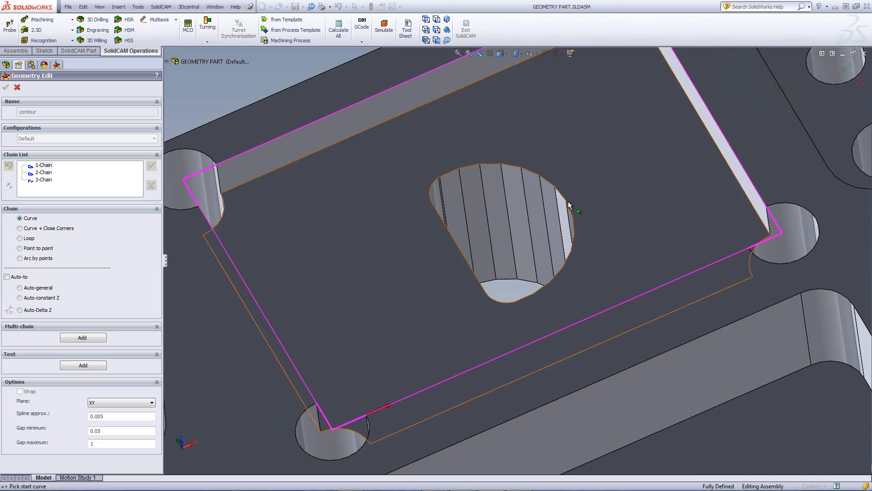
mouse_move(544, 176)
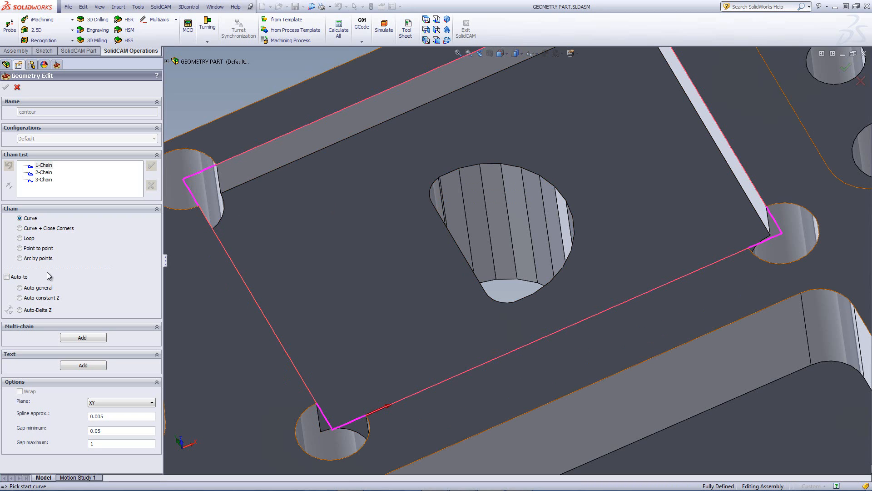
mouse_move(20, 264)
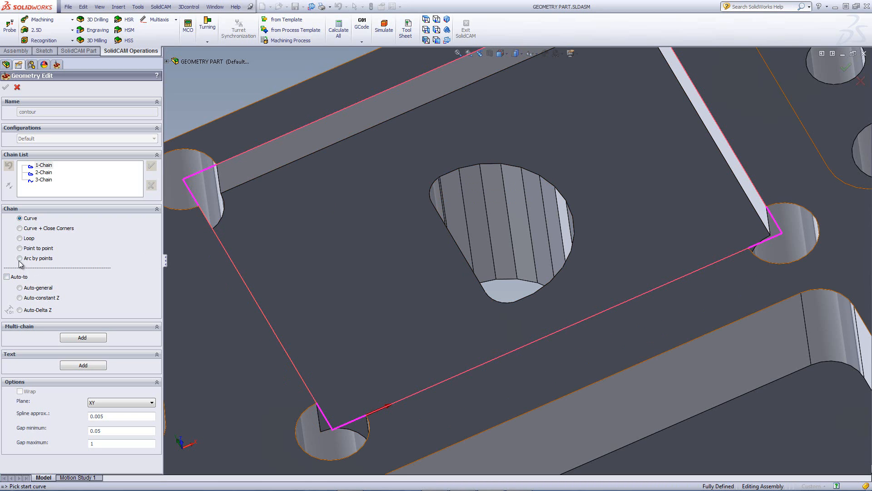
Start an Arc by points chain through three points around the hole's rounded end.
click(20, 257)
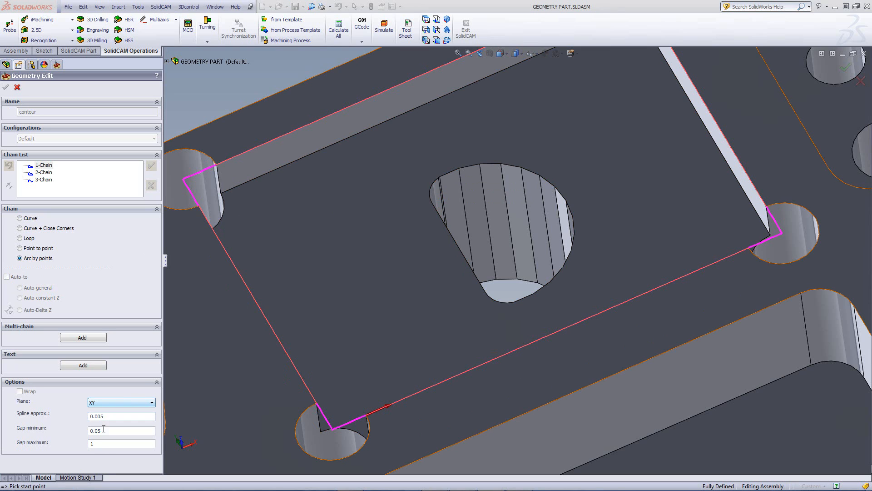
mouse_move(204, 425)
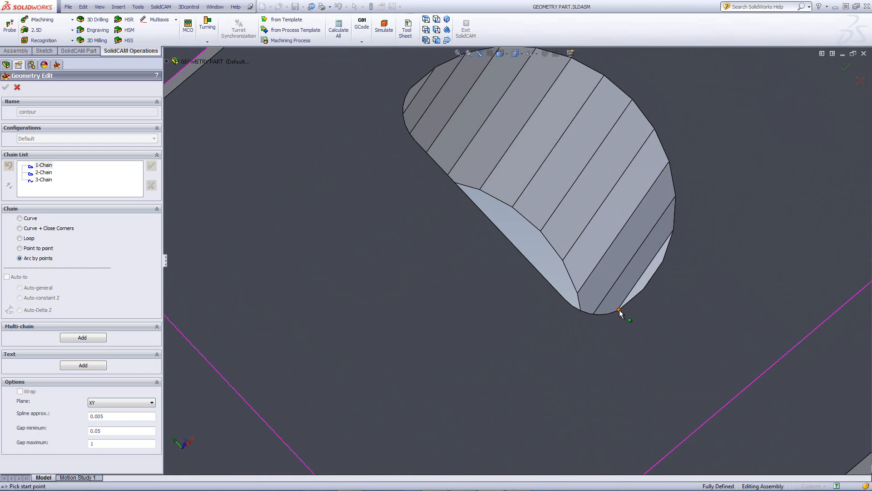
mouse_move(620, 310)
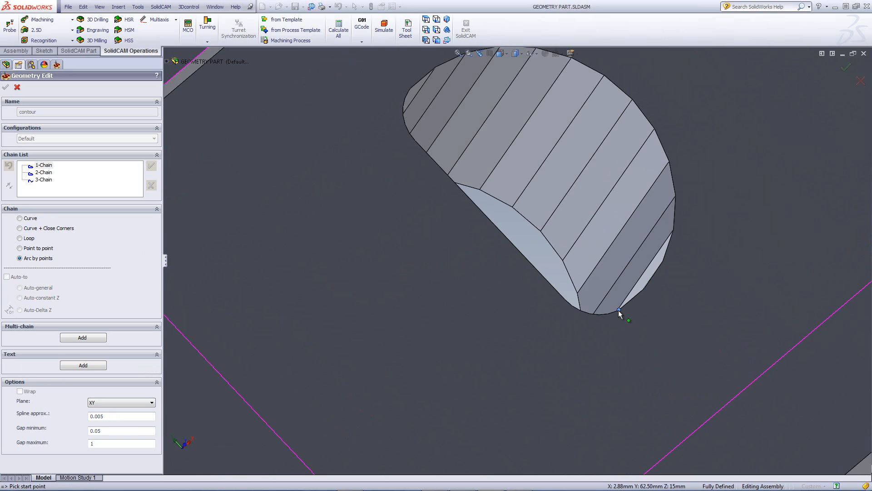
click(619, 310)
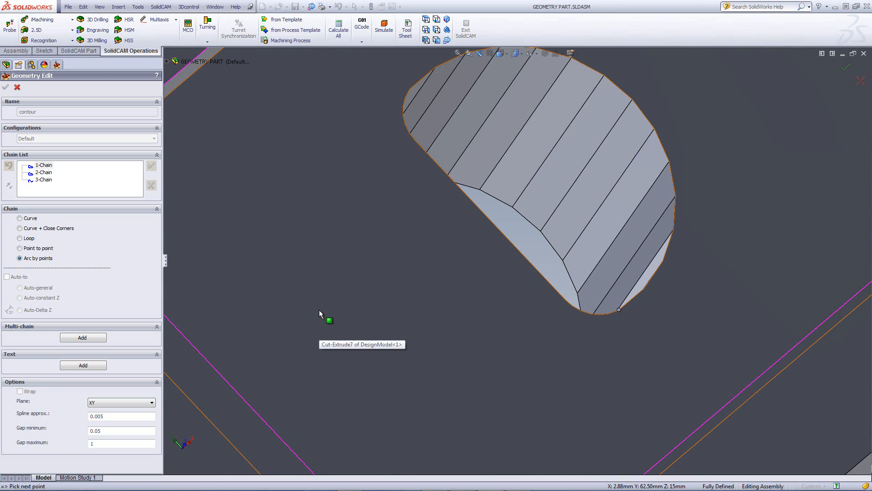
mouse_move(634, 103)
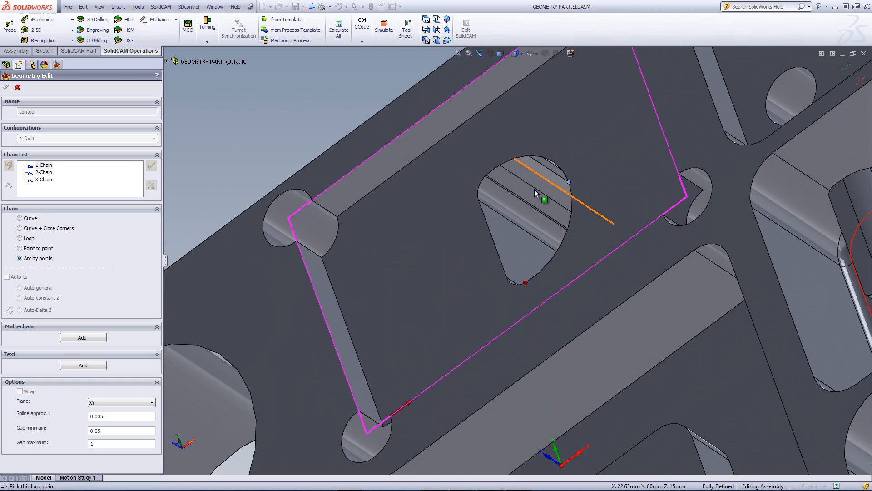
mouse_move(518, 192)
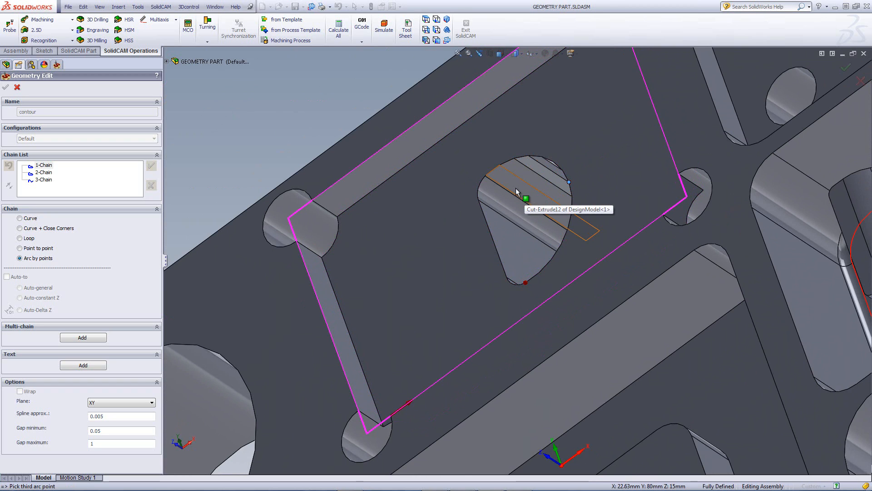
scroll(up, 3)
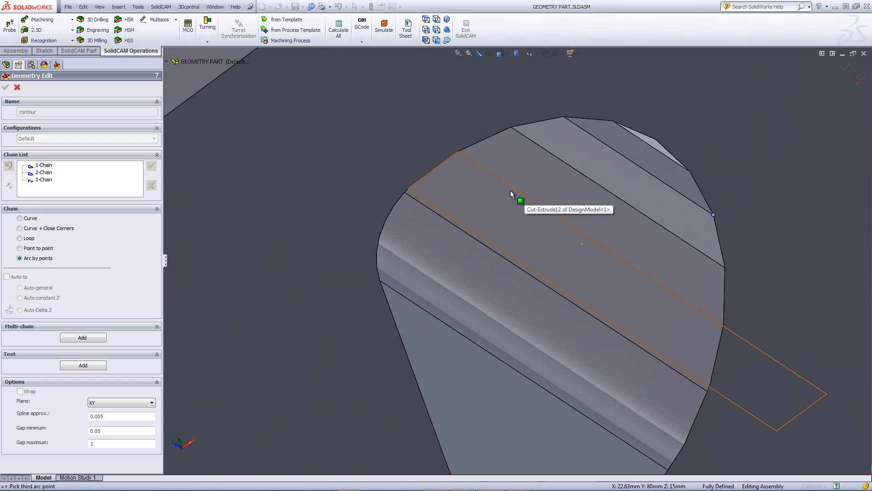
click(408, 198)
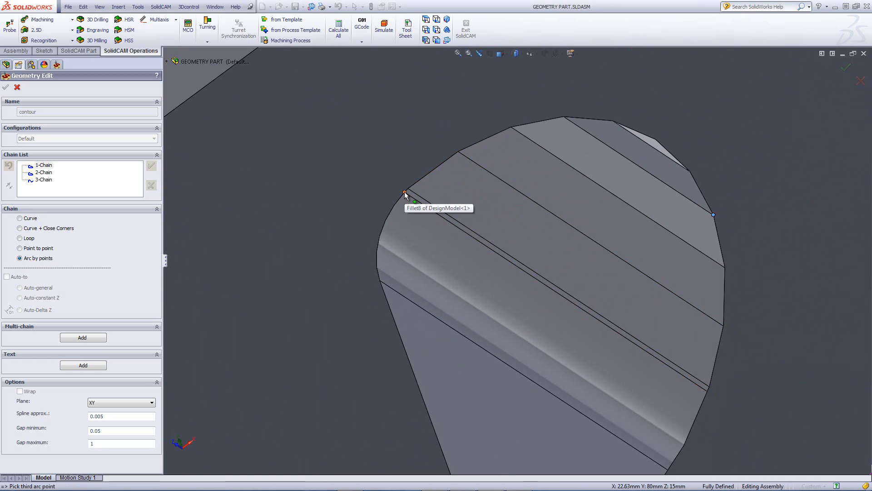
click(404, 193)
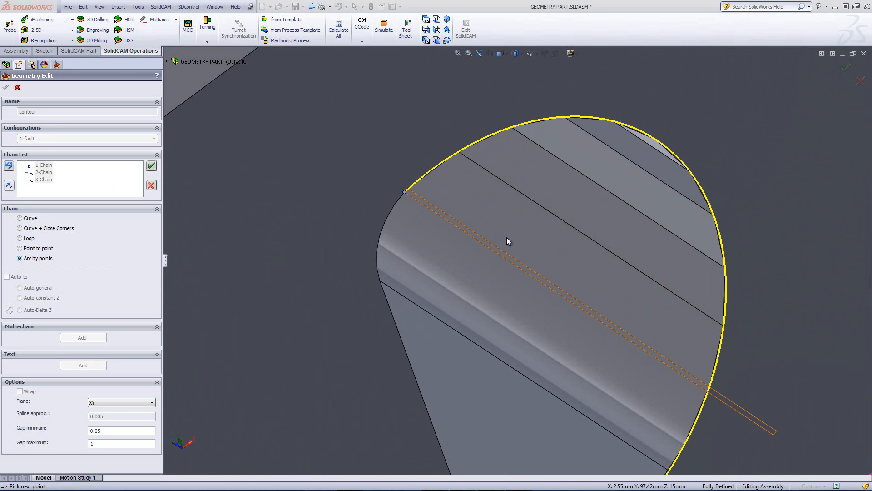
mouse_move(697, 213)
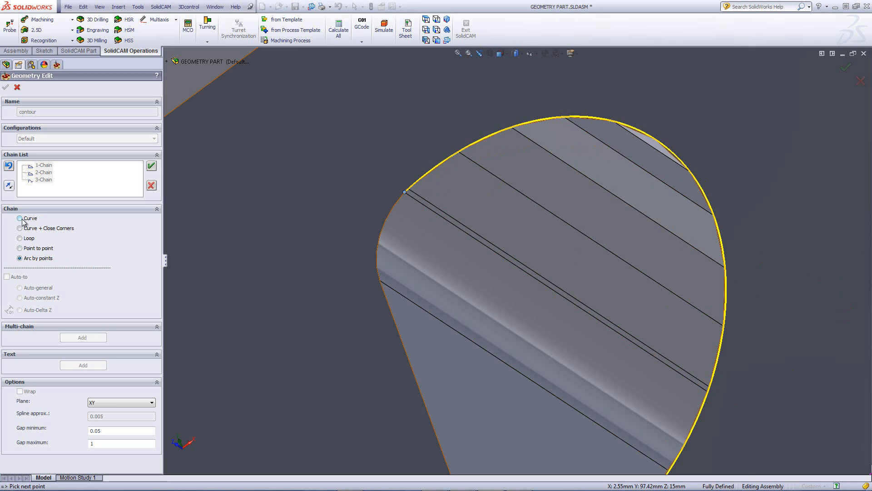
Add the hole's straight side and rounded bottom as curves, and close the chain.
click(20, 217)
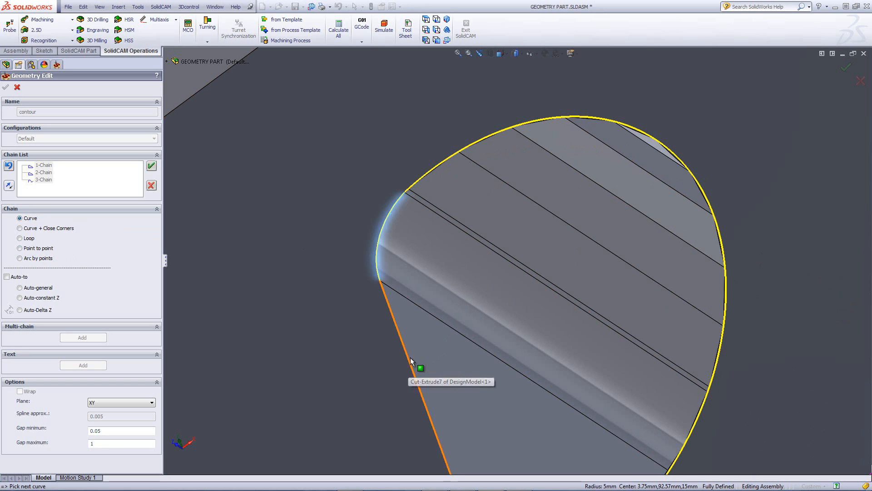
click(408, 361)
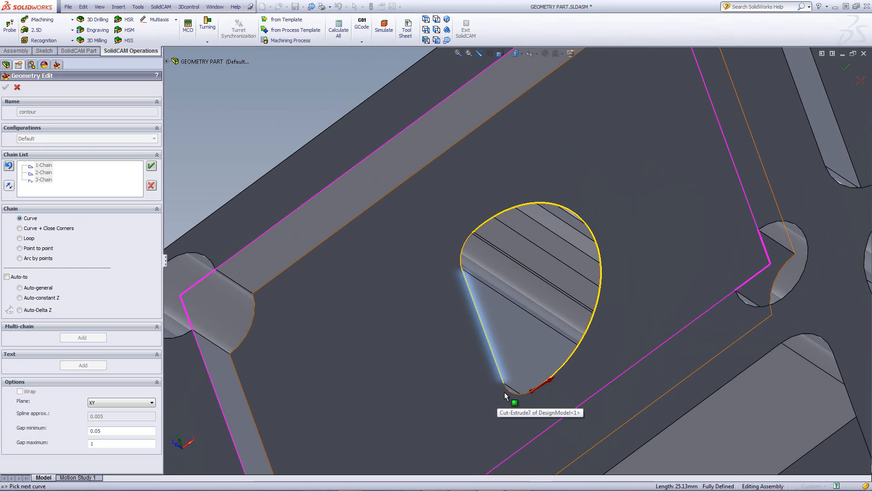
click(515, 402)
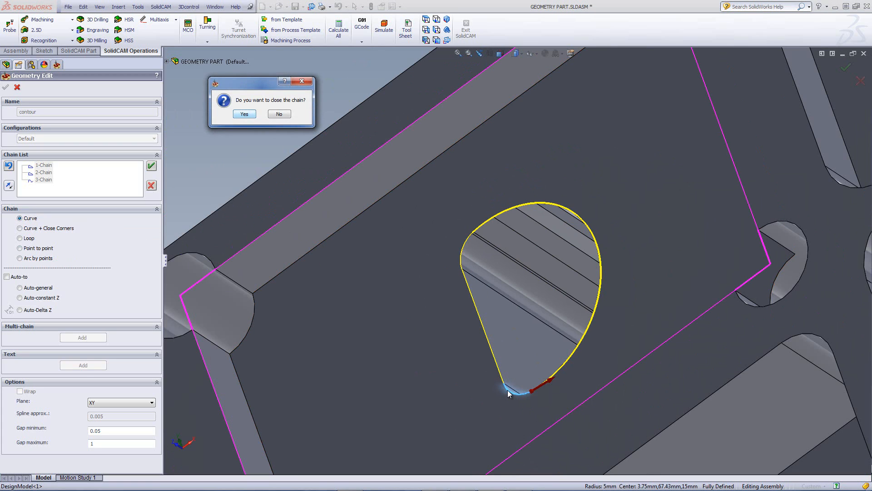
click(243, 113)
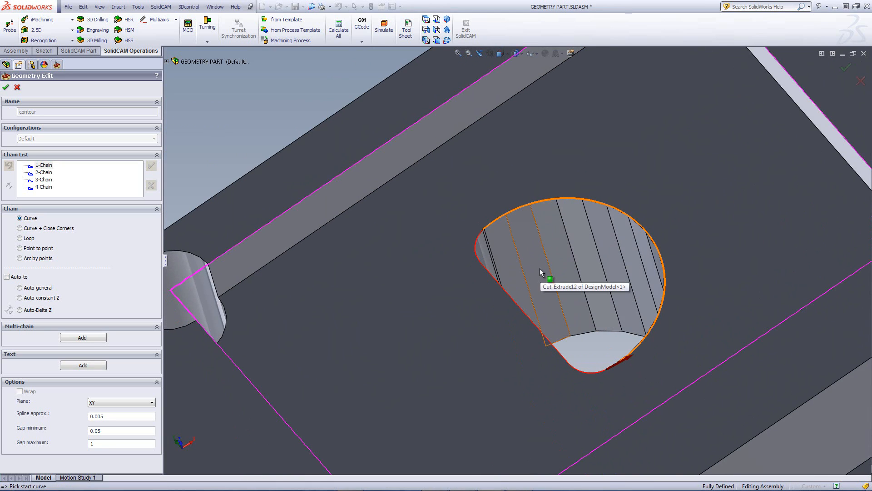
mouse_move(666, 240)
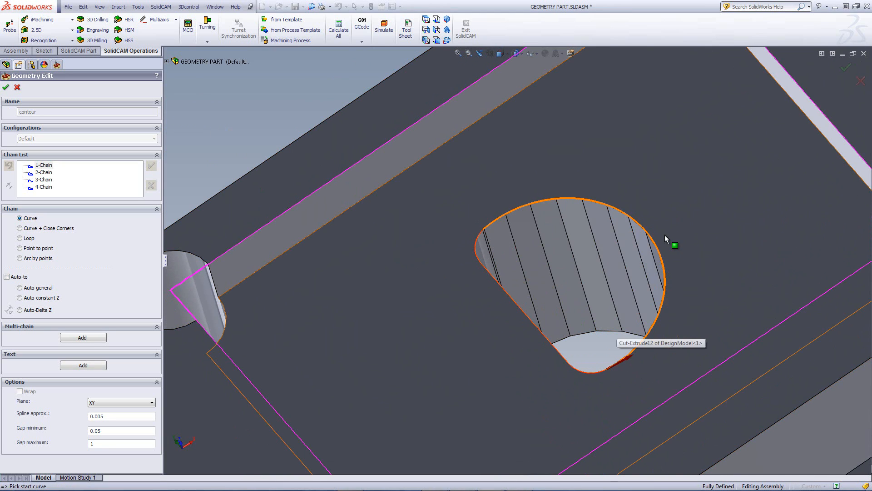
mouse_move(659, 269)
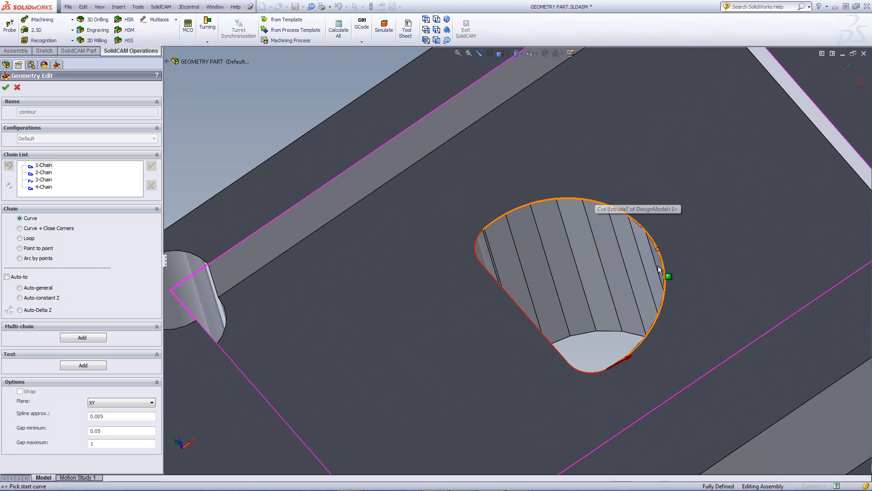
mouse_move(645, 315)
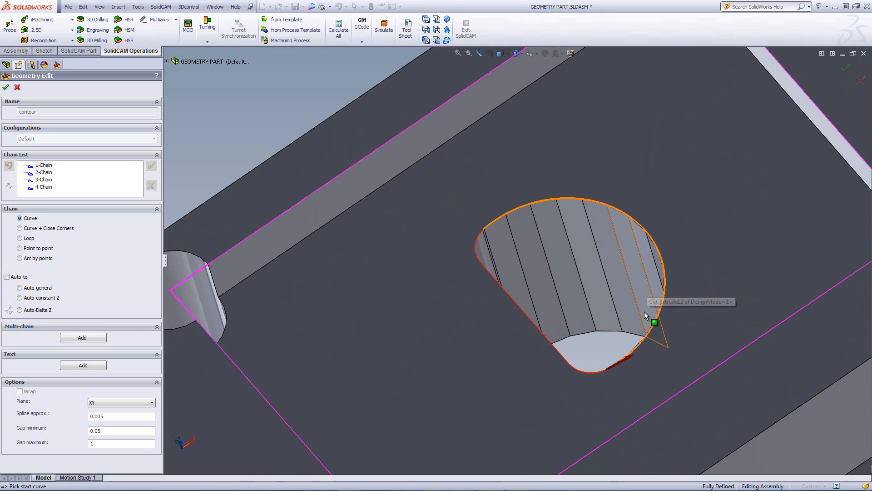
mouse_move(522, 222)
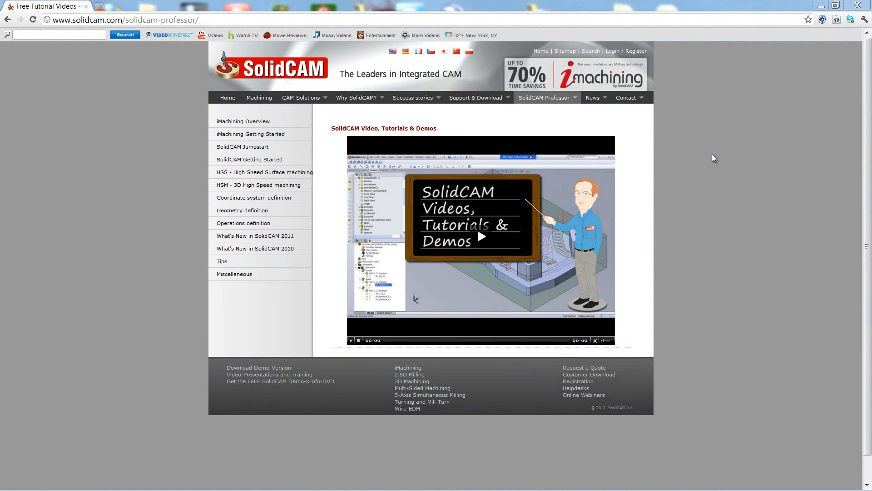
Open the SolidCAM Professor tutorial videos page on solidcam.com in the browser.
click(546, 98)
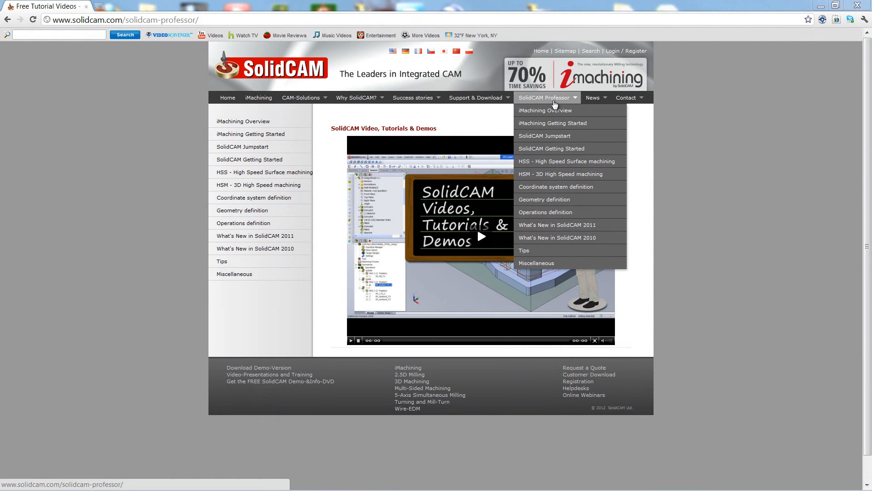
mouse_move(752, 141)
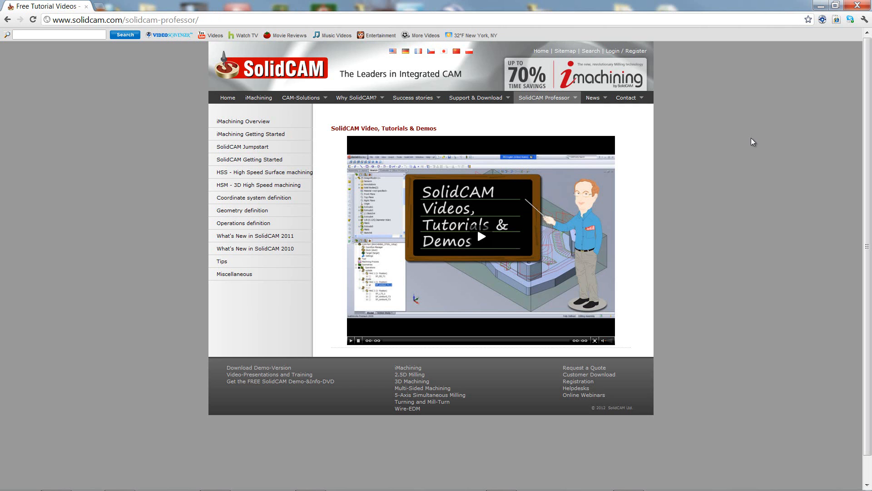